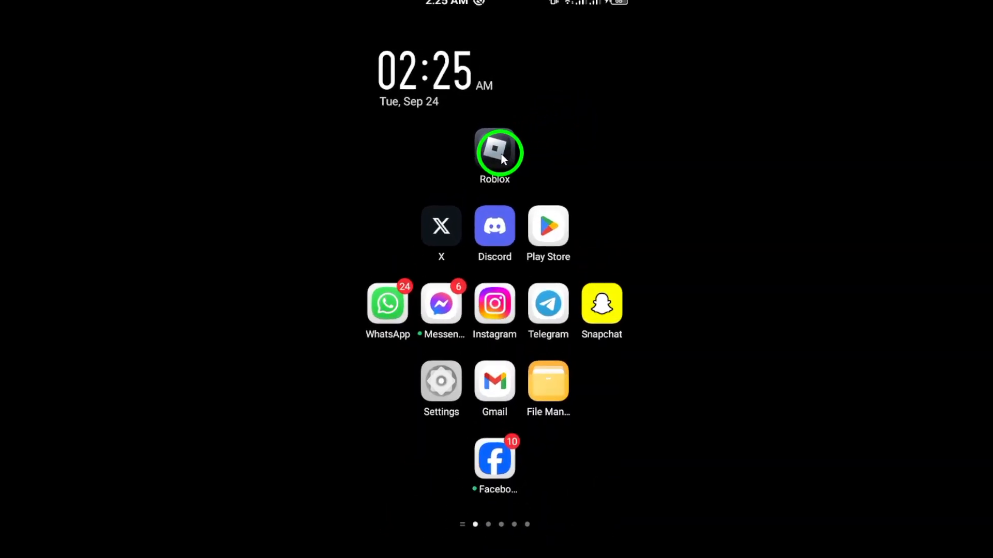
Launch Roblox from its icon on the Android home screen.
left_click(494, 152)
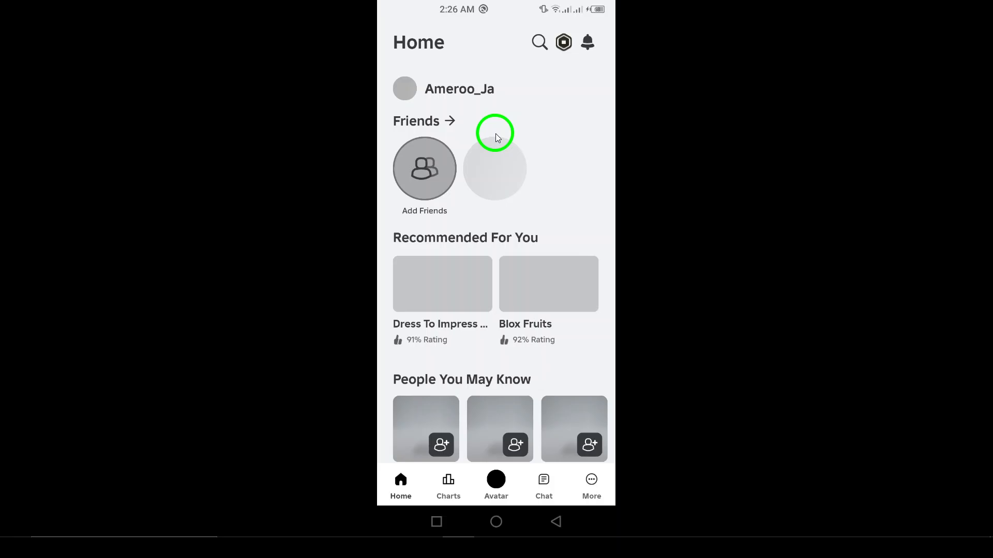
mouse_move(512, 144)
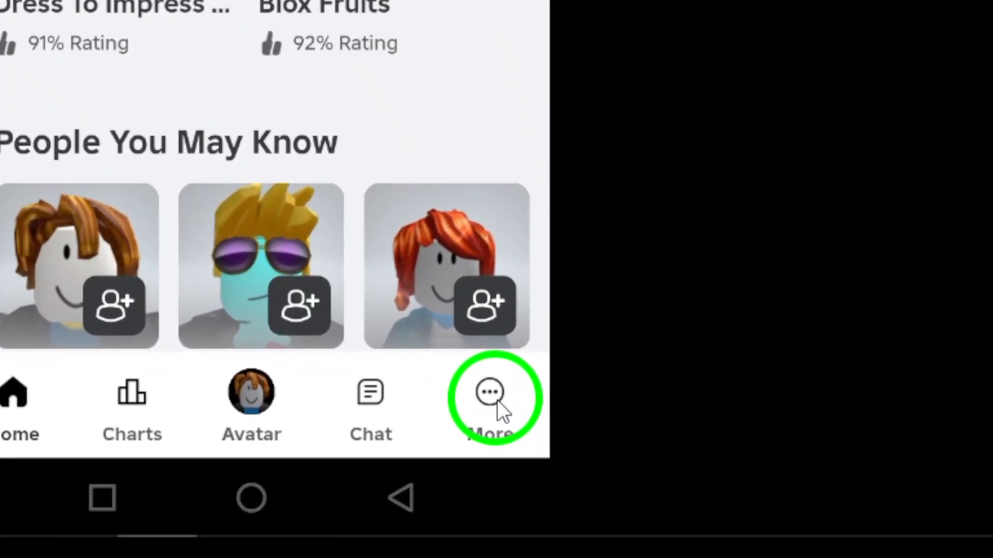
Go to the More tab and scroll down to the Settings tile.
left_click(497, 392)
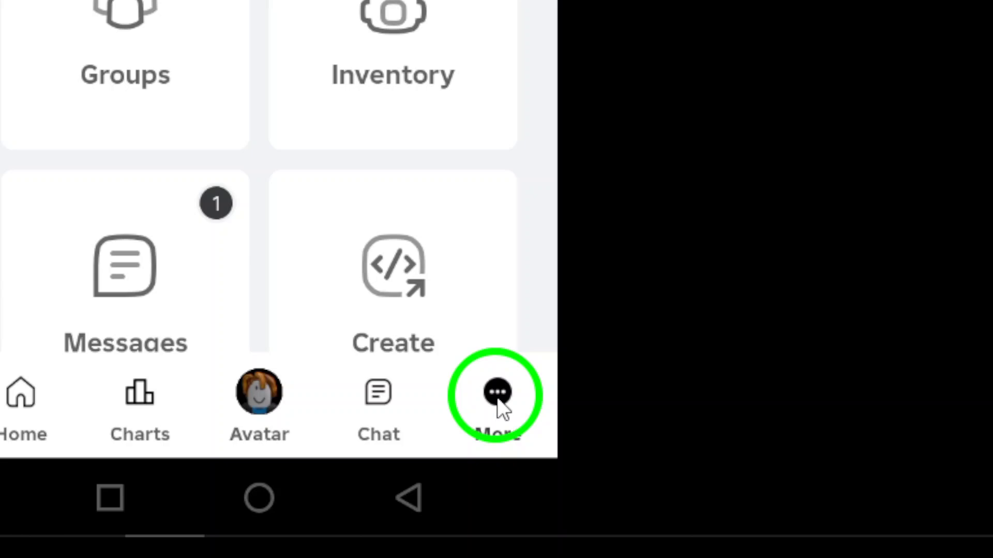
left_click(499, 392)
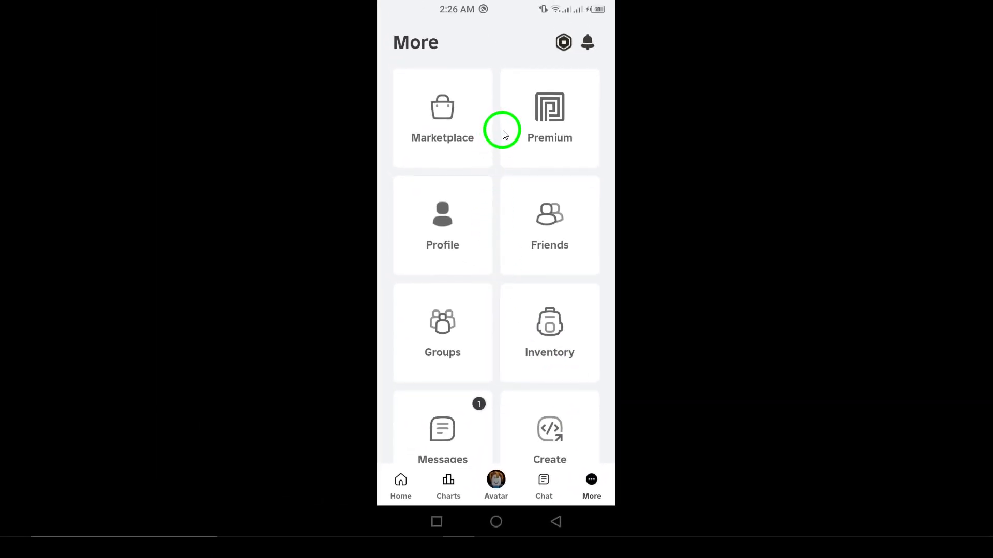
scroll("down", 3)
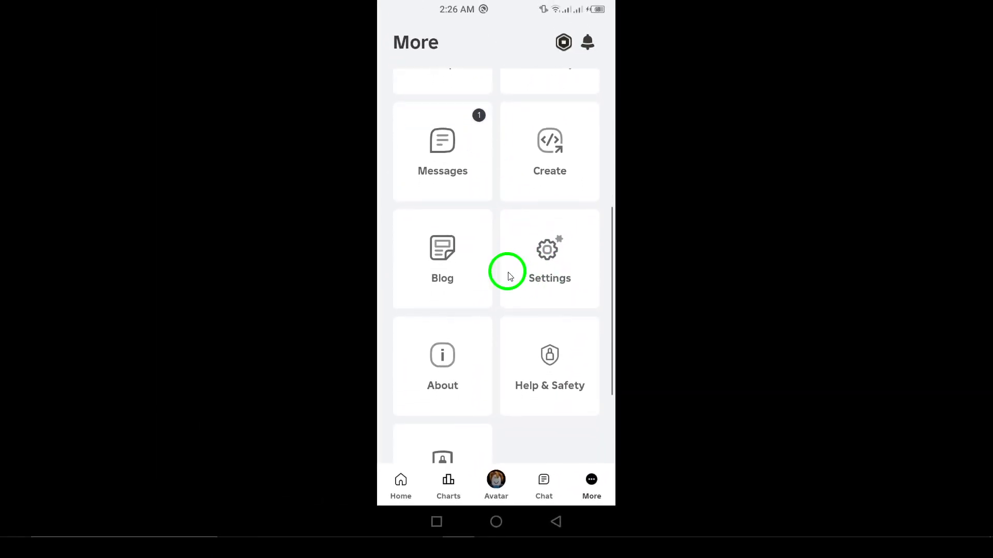
left_click(550, 257)
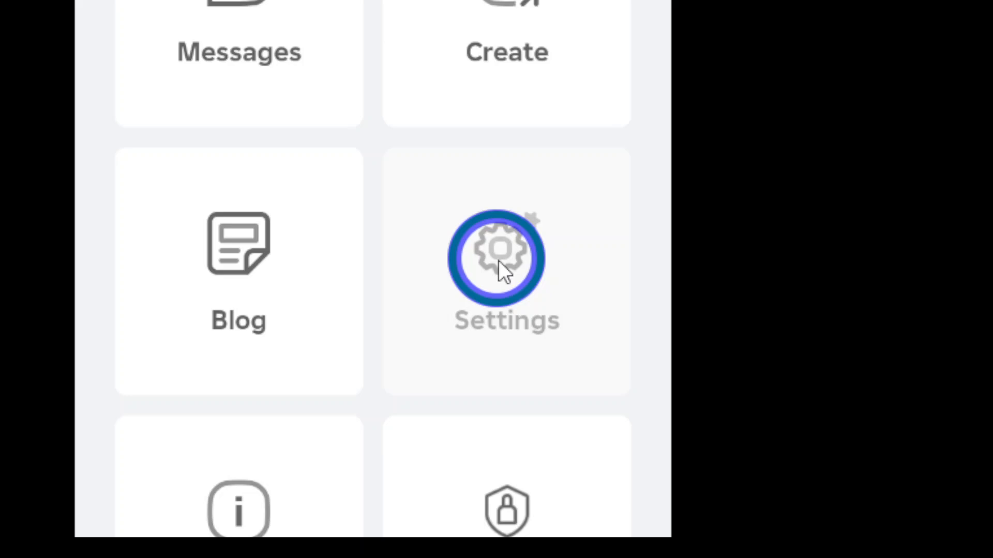
Open the Settings page listing account, privacy and notification options.
left_click(505, 256)
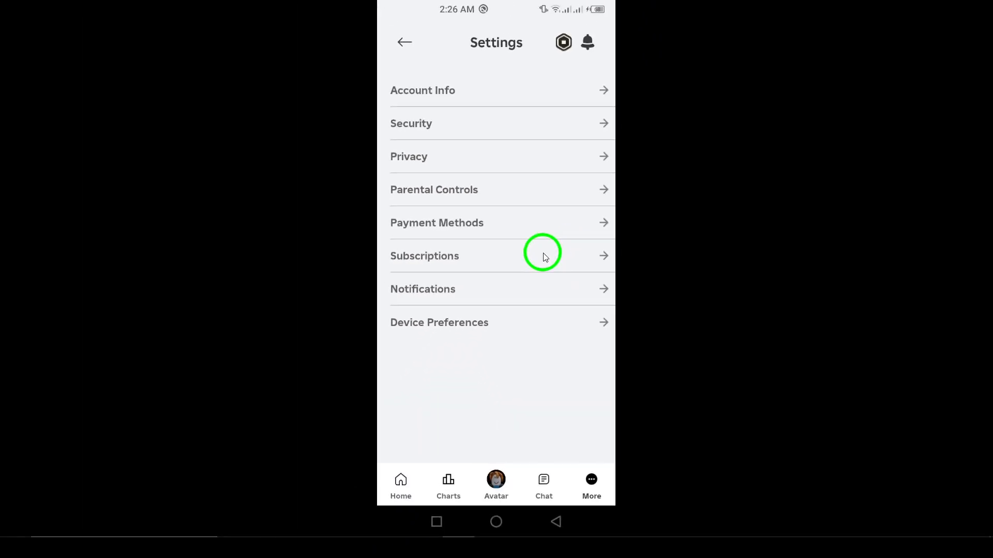
mouse_move(423, 366)
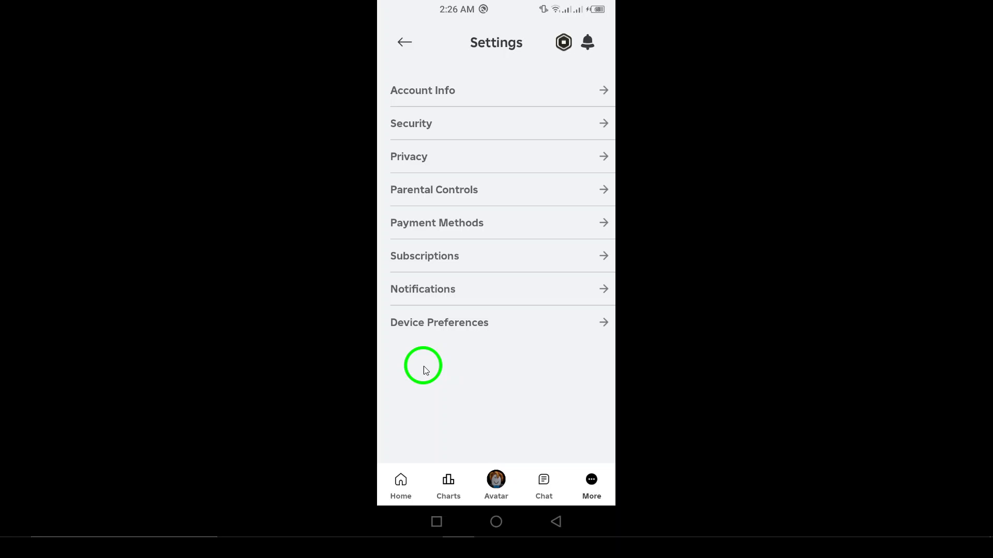